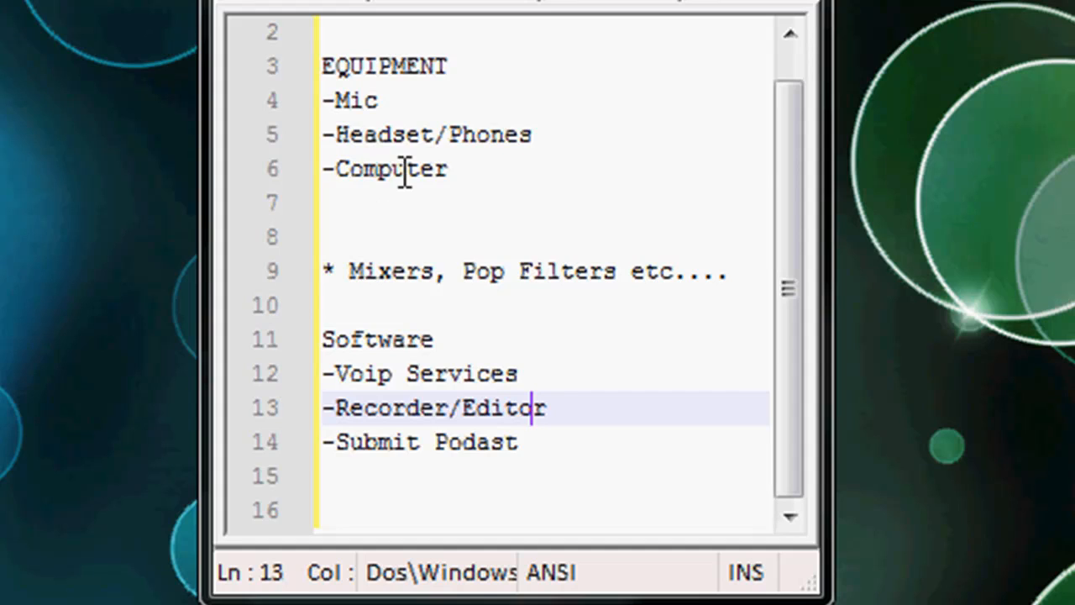
Switch to the Skype tab and scroll to the top of the home page with its unlimited-calls offer.
click(380, 101)
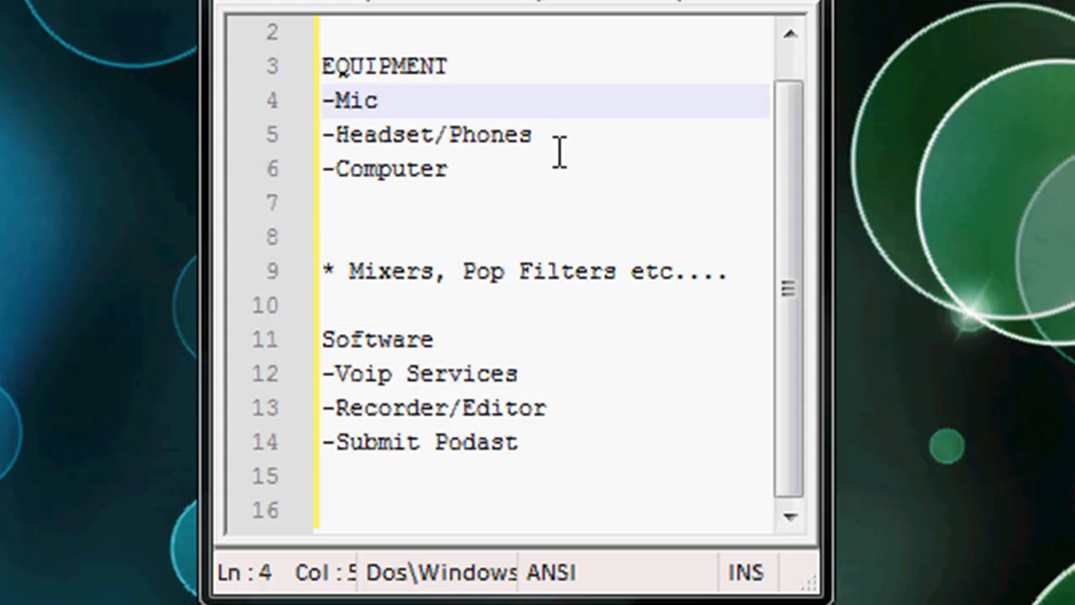
click(378, 101)
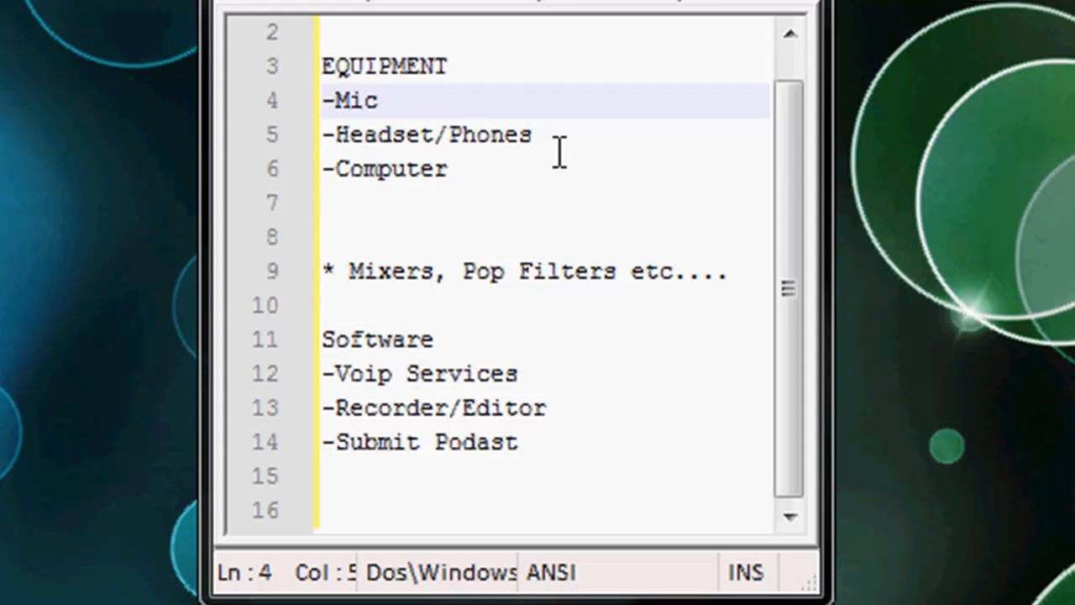
click(380, 101)
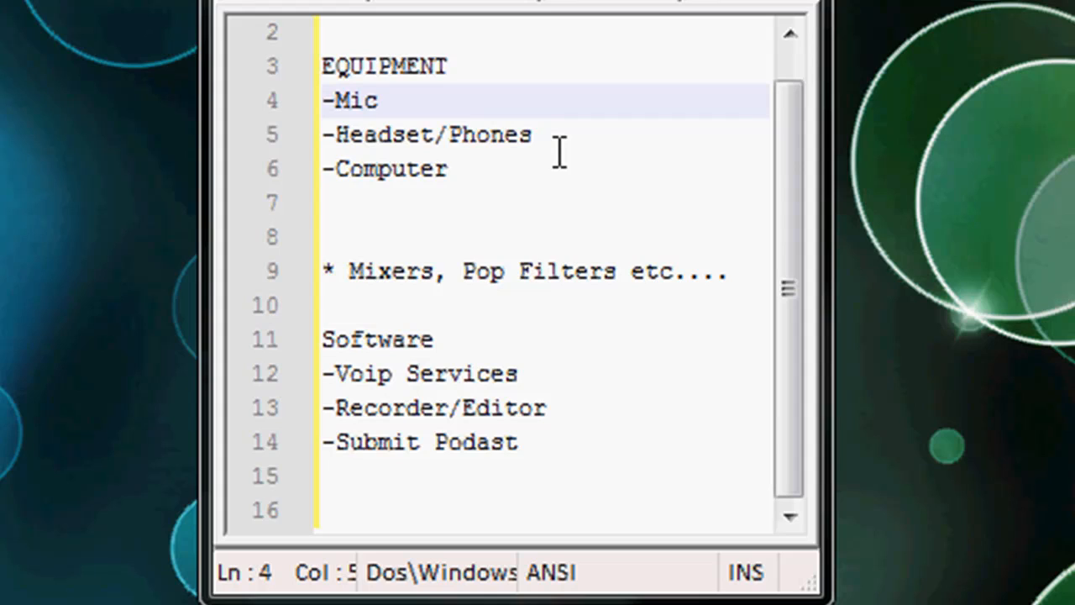
click(378, 101)
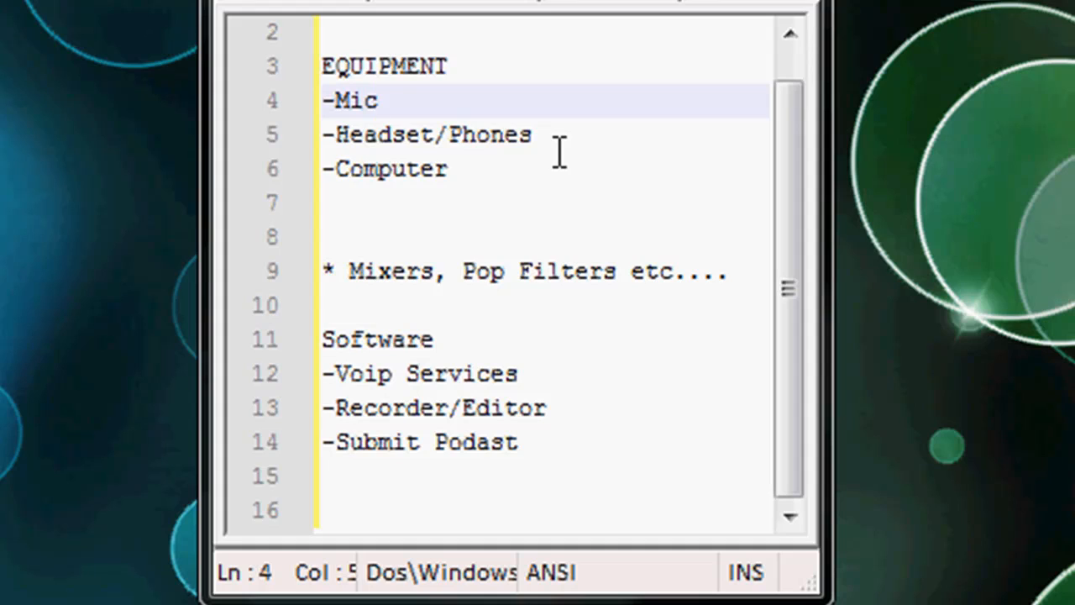
click(378, 101)
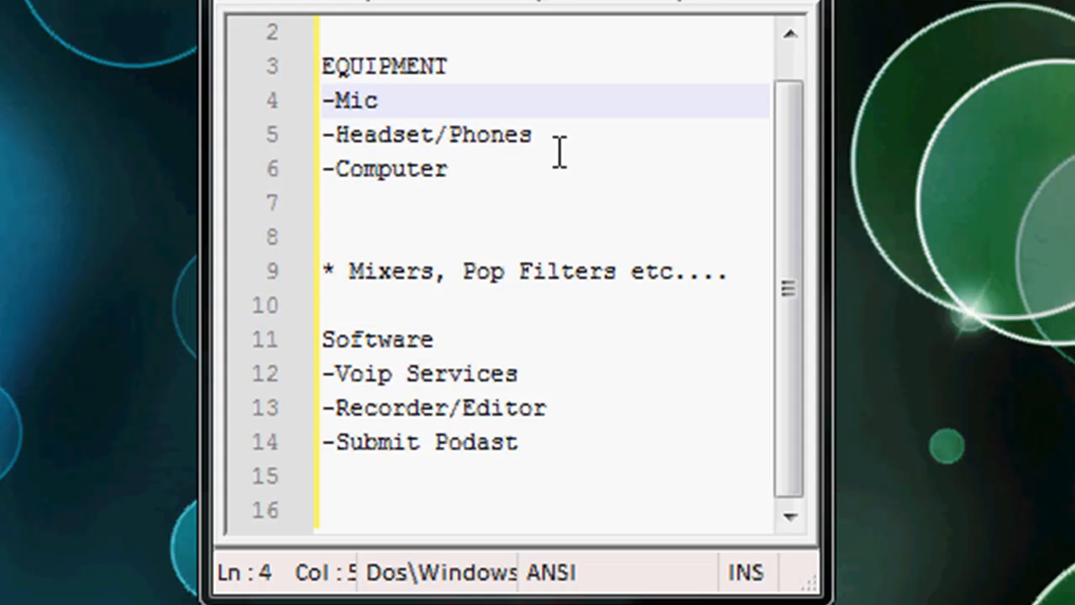
click(380, 101)
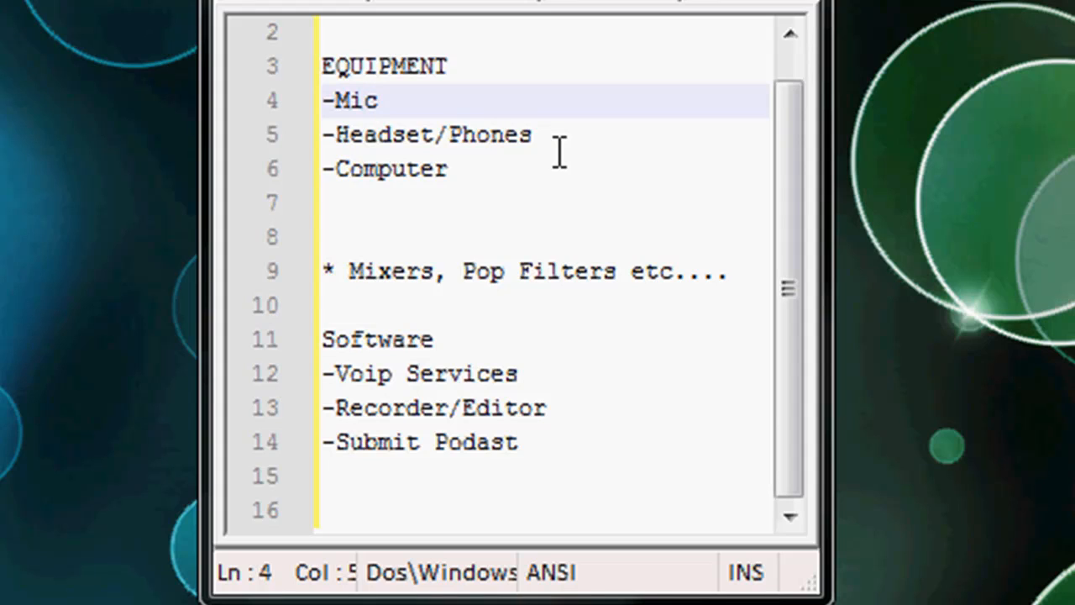
click(378, 101)
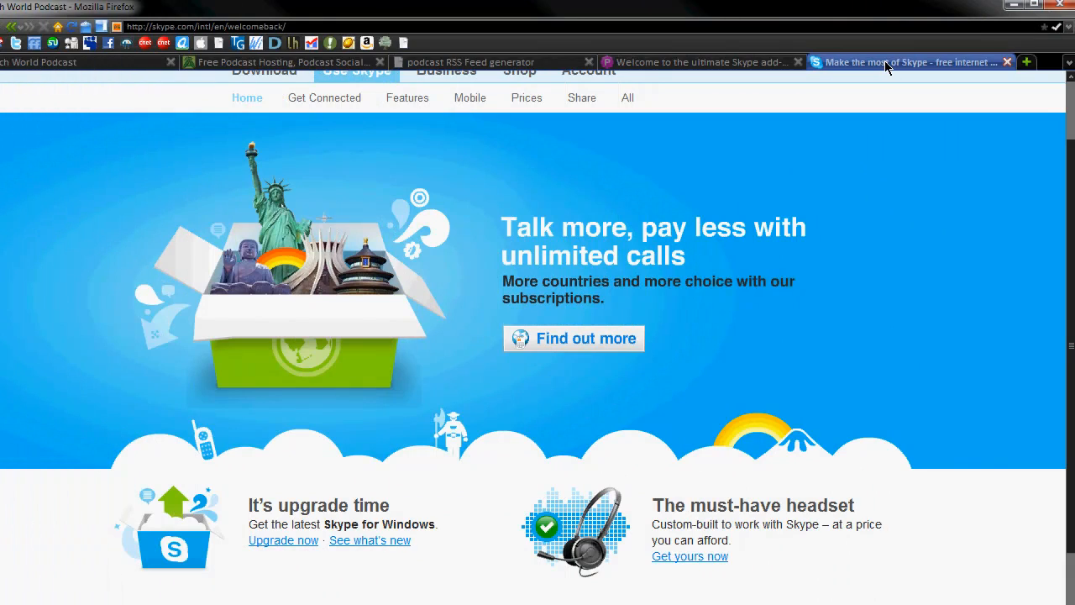
mouse_move(887, 65)
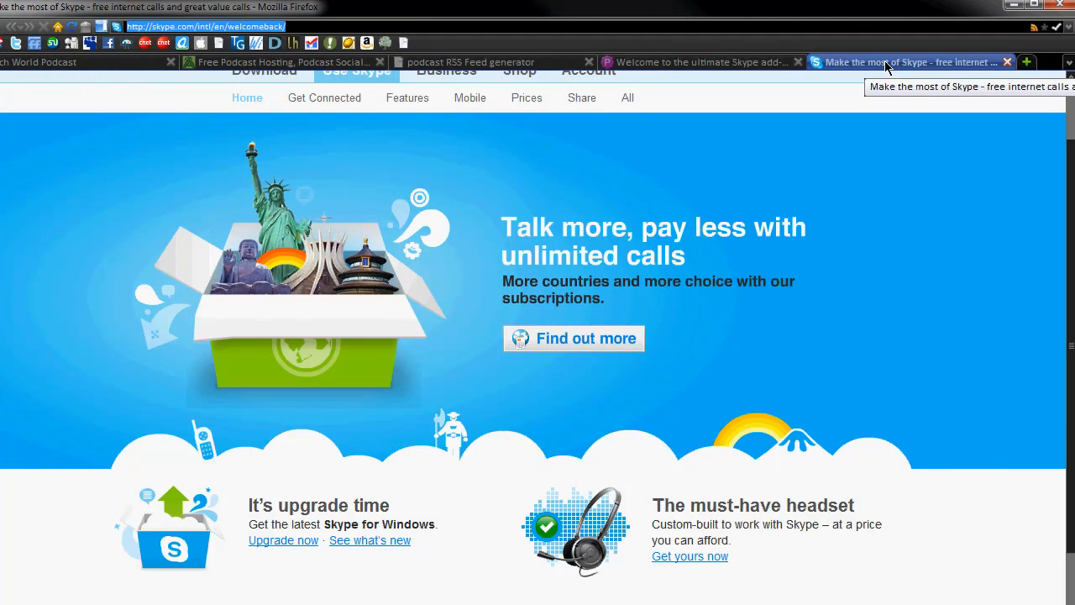
scroll(up, 3)
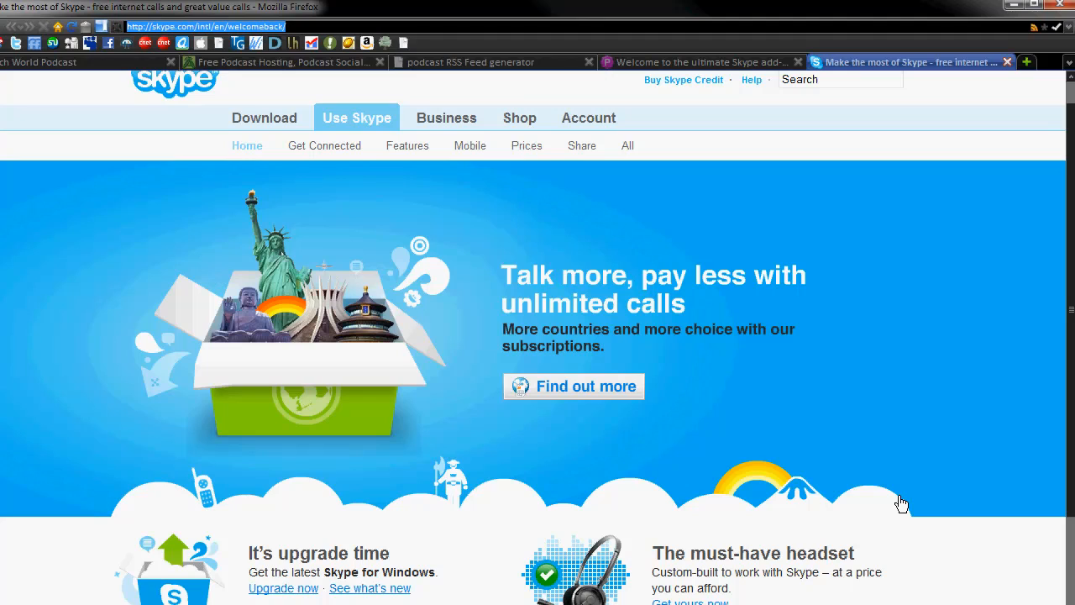
scroll(up, 3)
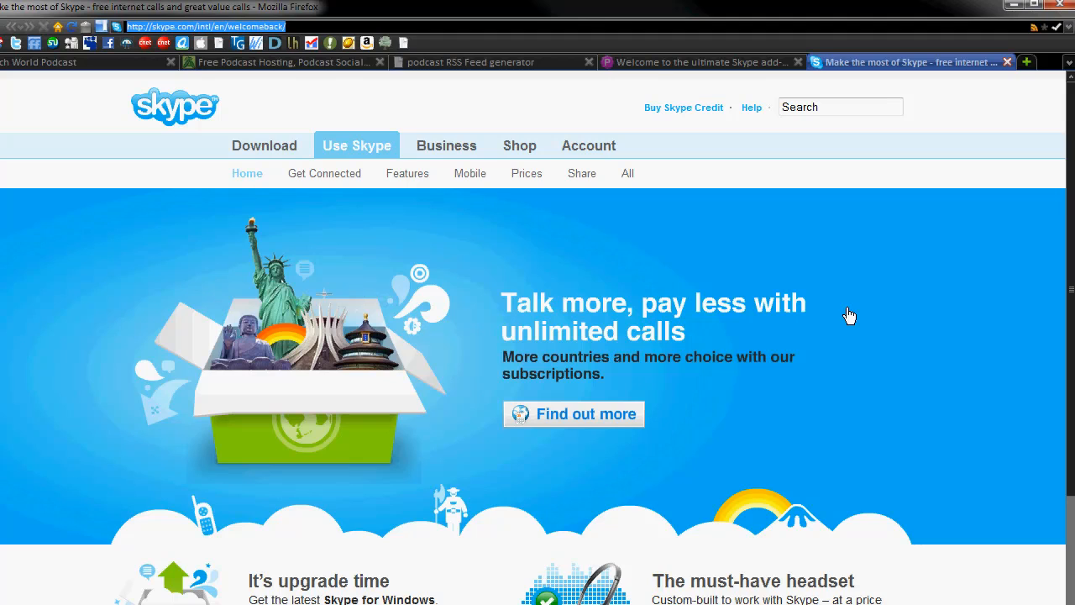
mouse_move(625, 65)
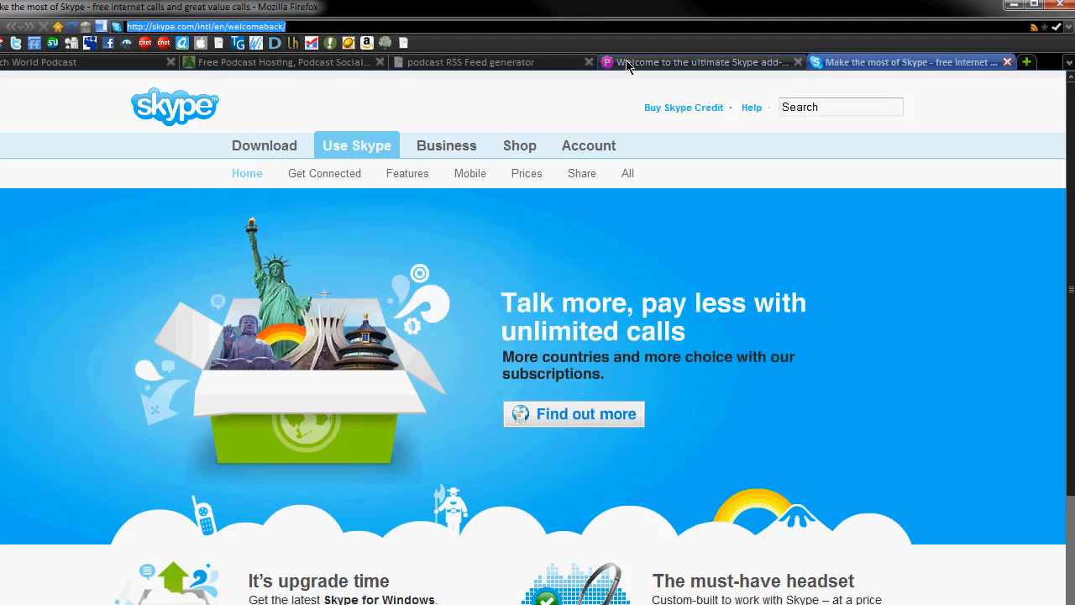
Switch to the Pamela tab and scroll to the top showing the free download and feature list.
click(703, 61)
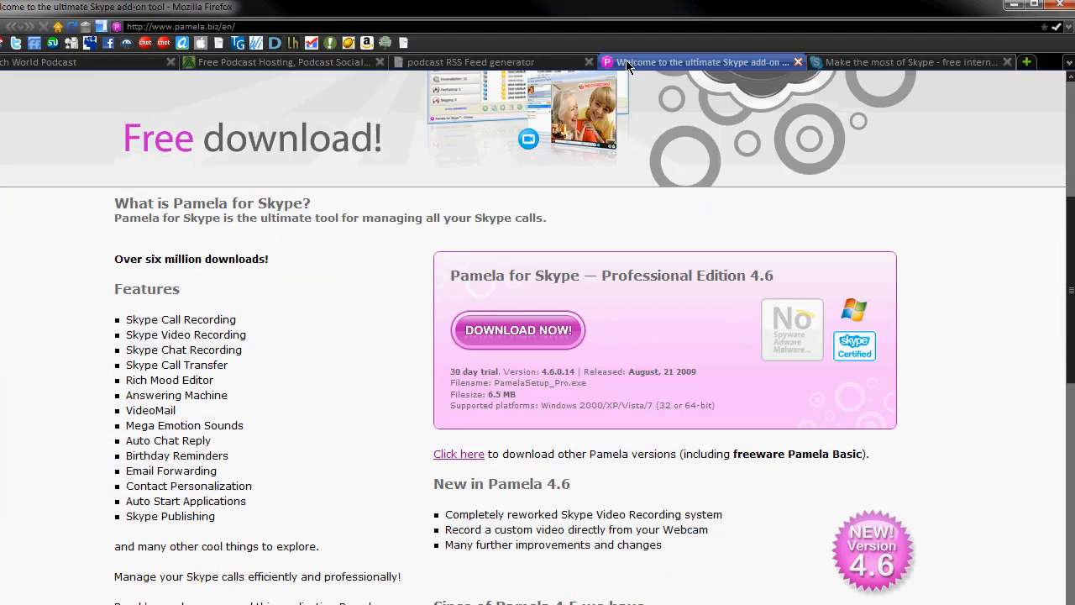
scroll(up, 3)
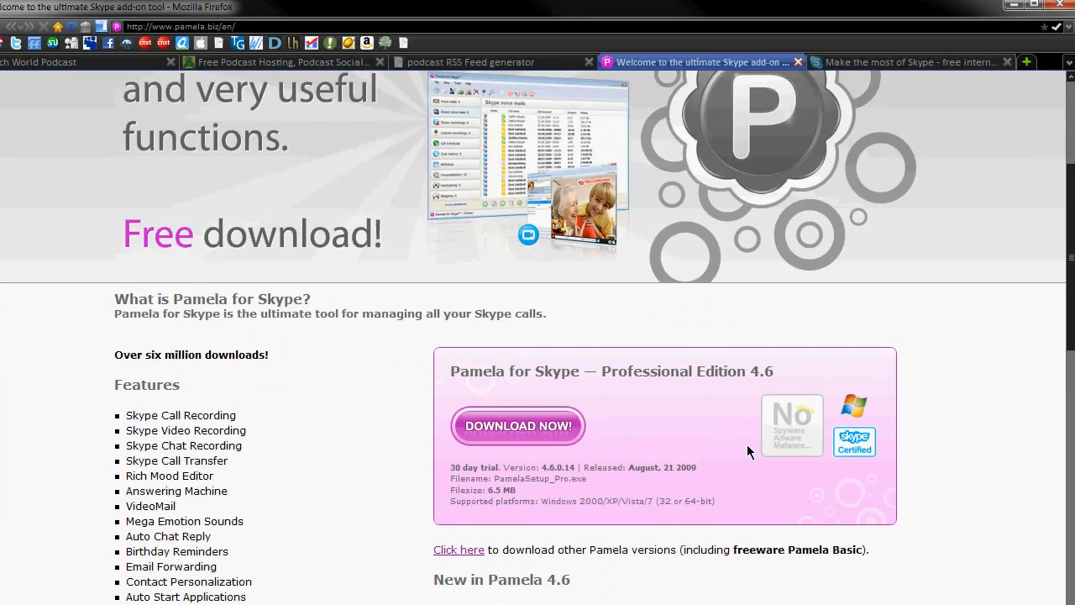
scroll(up, 3)
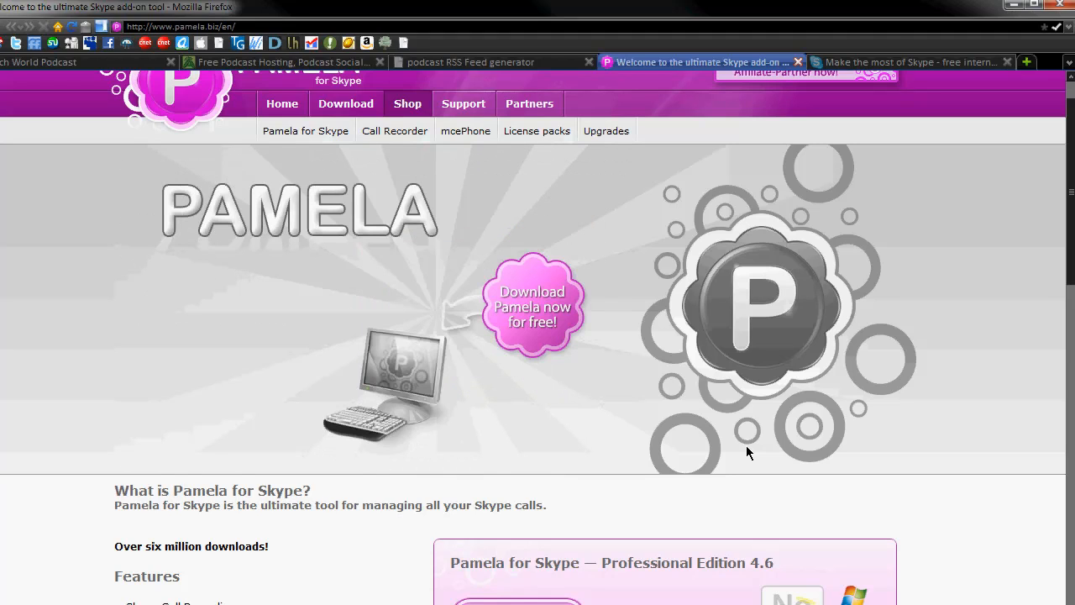
mouse_move(689, 433)
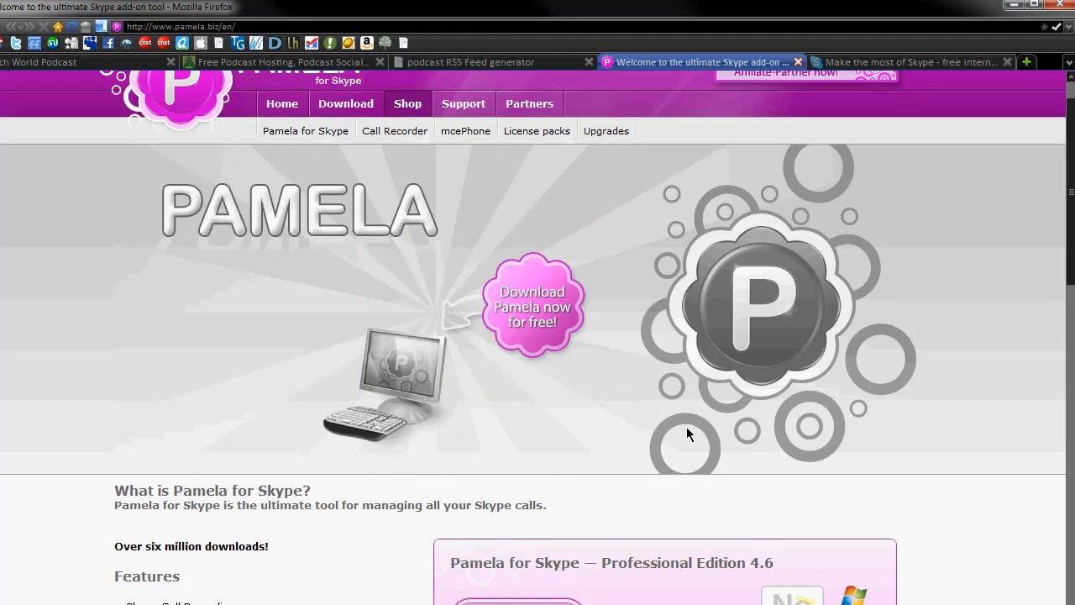
mouse_move(687, 434)
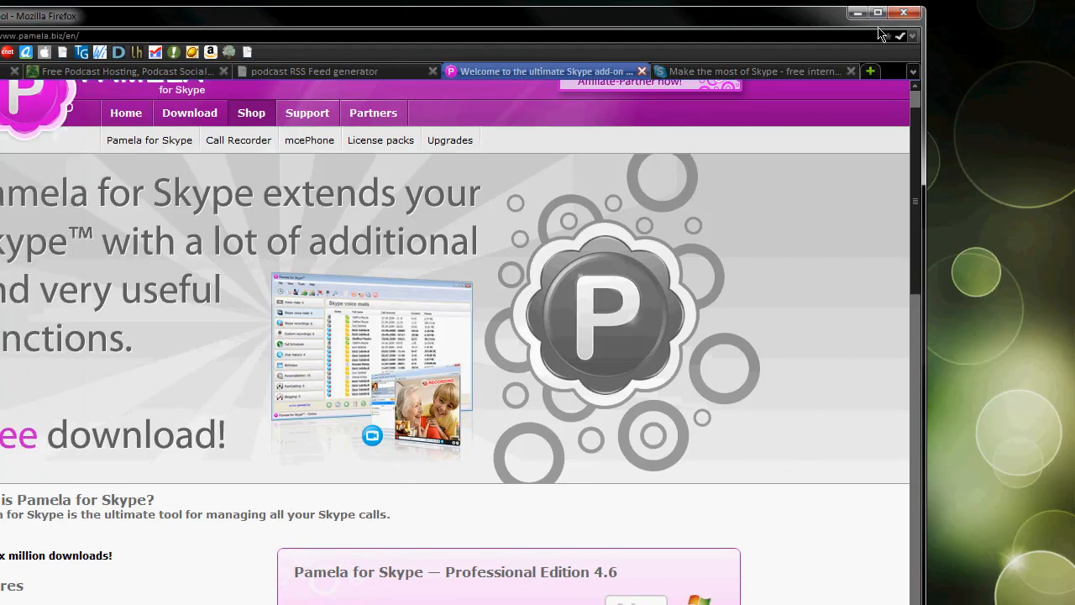
Launch Audacity and bring up its empty project window with the toolbars.
click(877, 13)
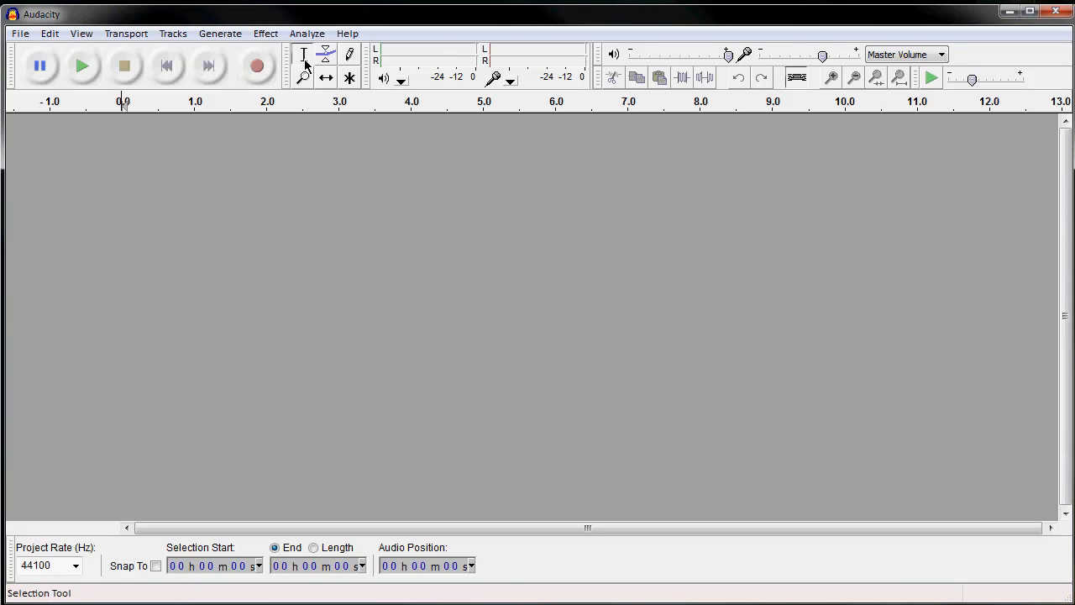
click(265, 33)
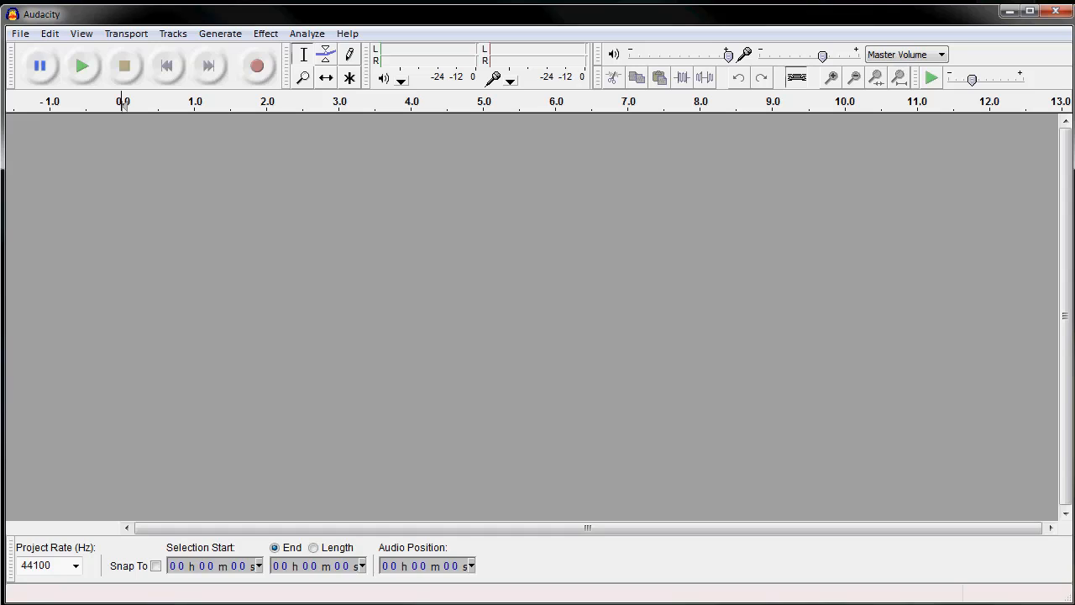
mouse_move(1032, 323)
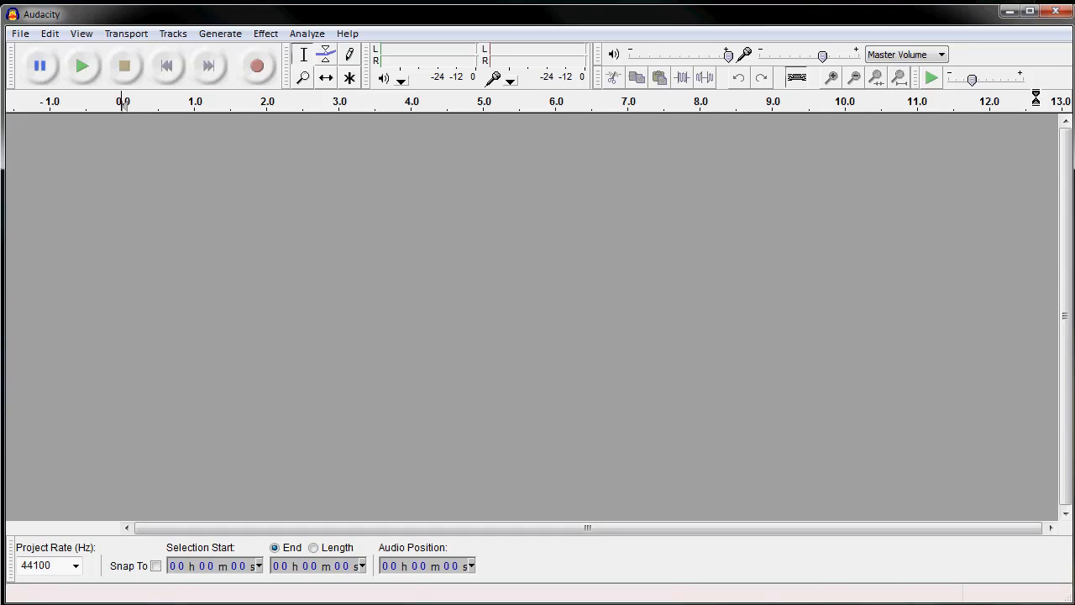
mouse_move(931, 20)
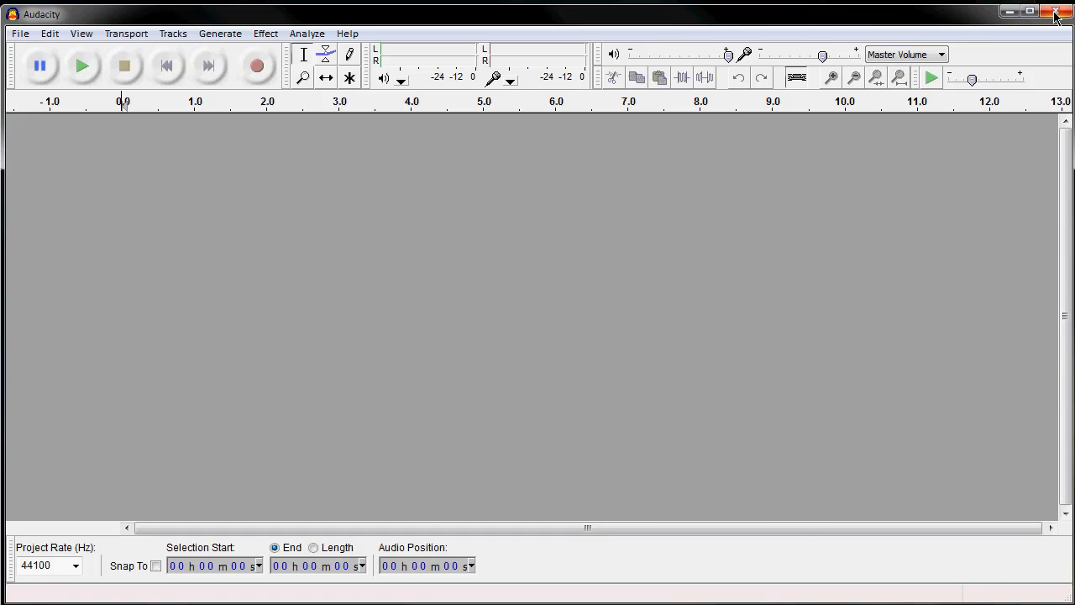
Close Audacity and return to line 14 of the podcasting outline in Notepad++.
click(1055, 10)
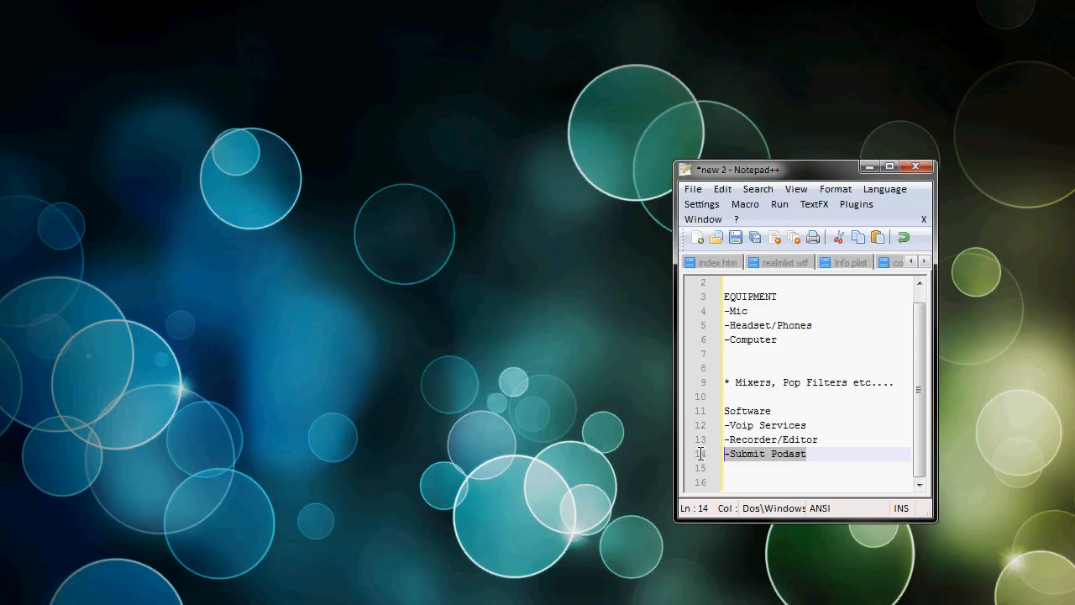
click(771, 440)
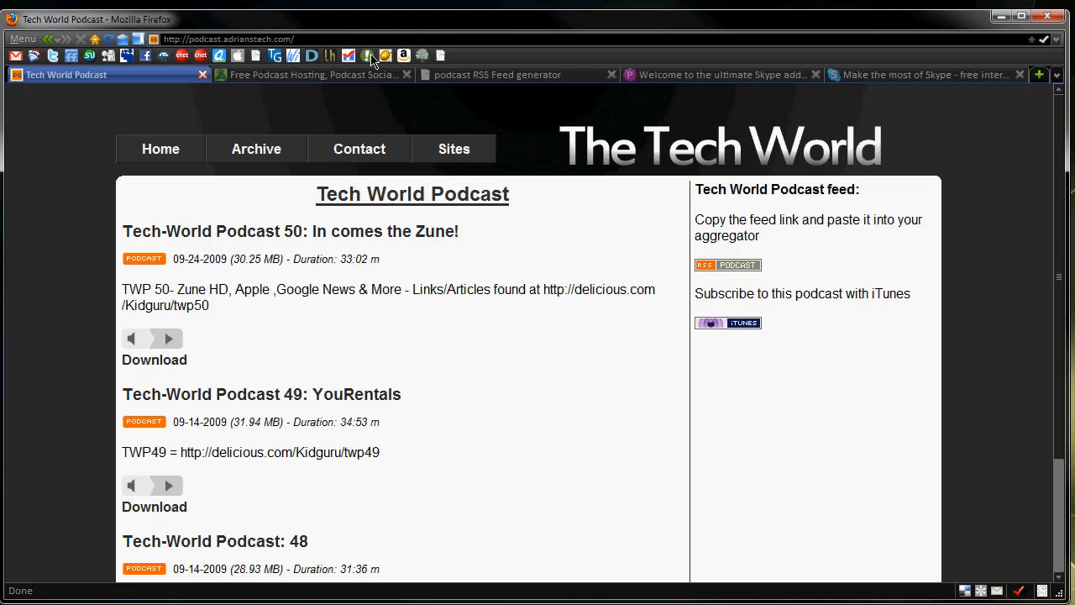
Switch to the 'Free Podcast Hosting, Podcast Social' Podbean tab.
click(311, 74)
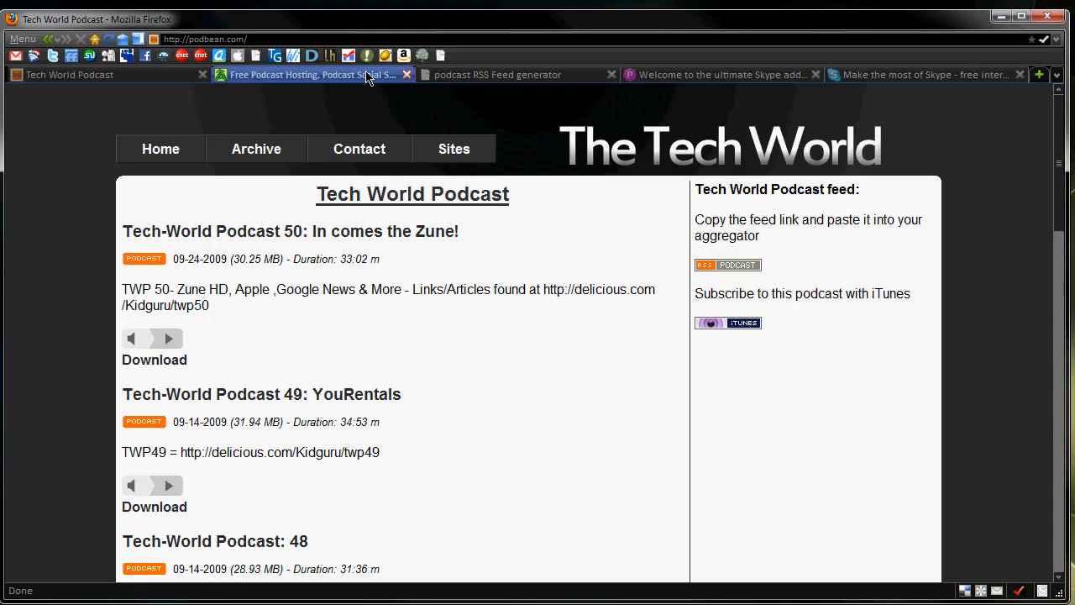
Look over the Podbean homepage, then move to the podcast RSS Feed generator tab.
click(311, 74)
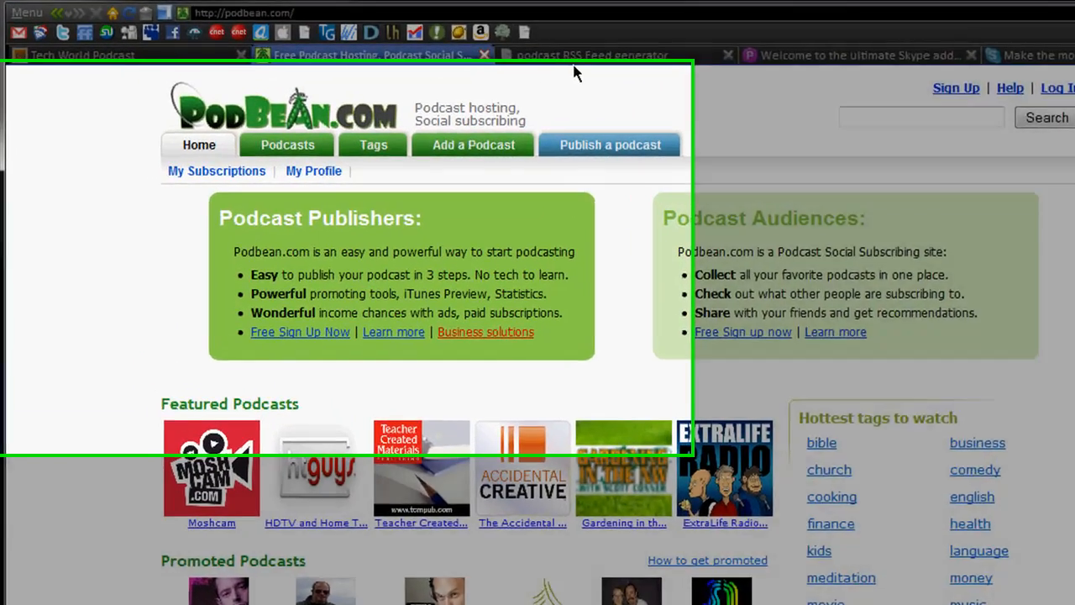
click(591, 53)
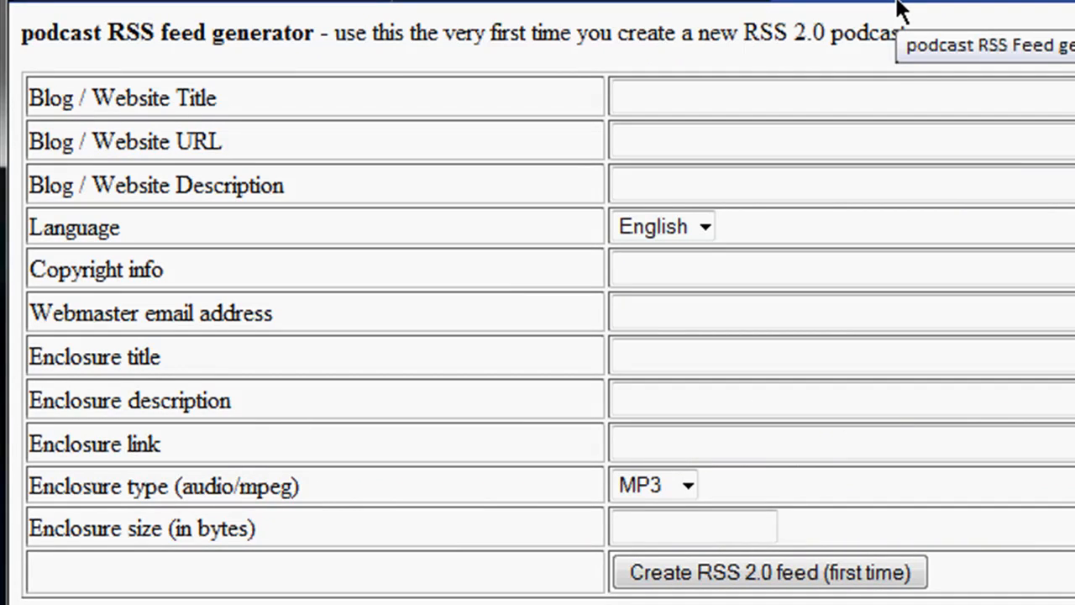
mouse_move(899, 9)
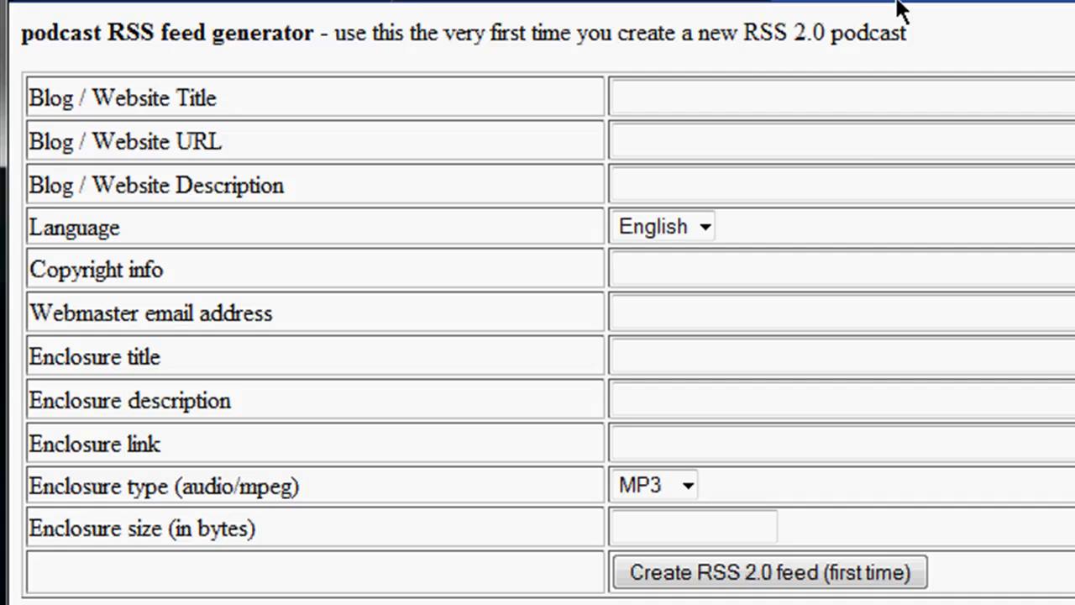
click(840, 96)
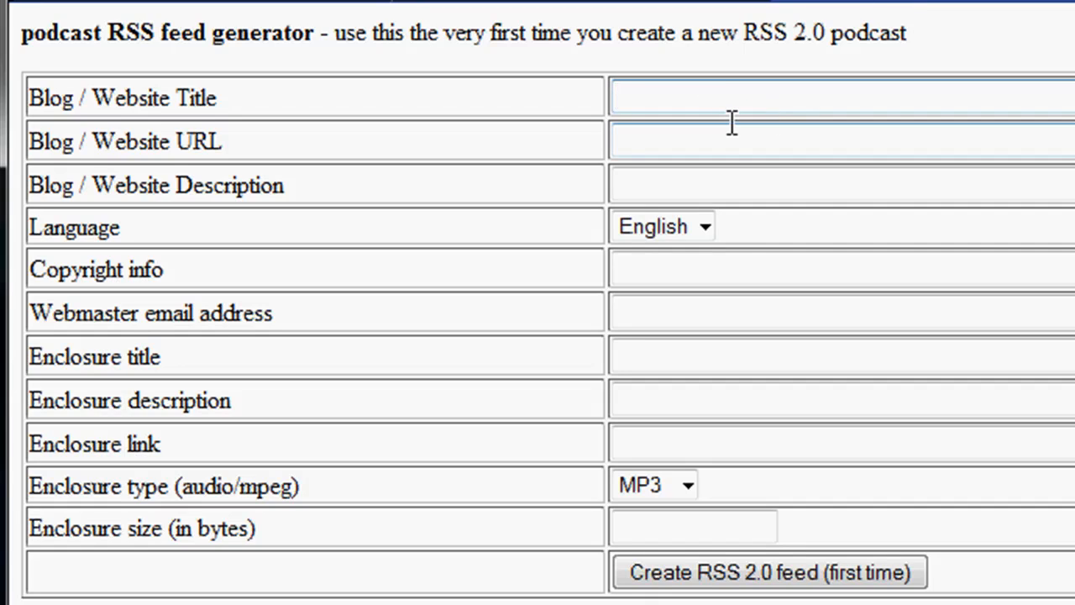
click(840, 141)
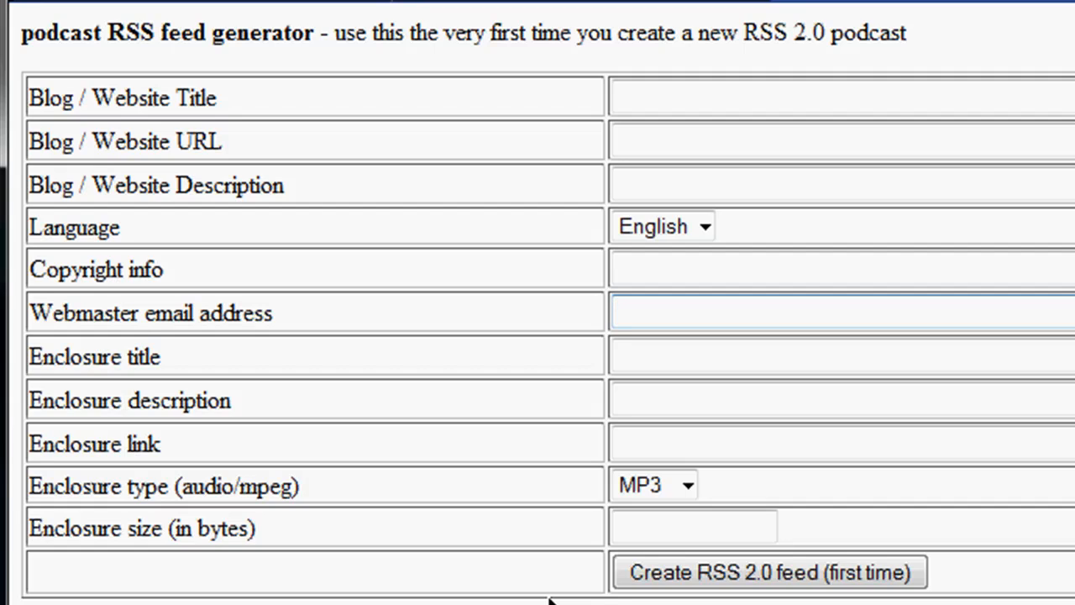
click(840, 311)
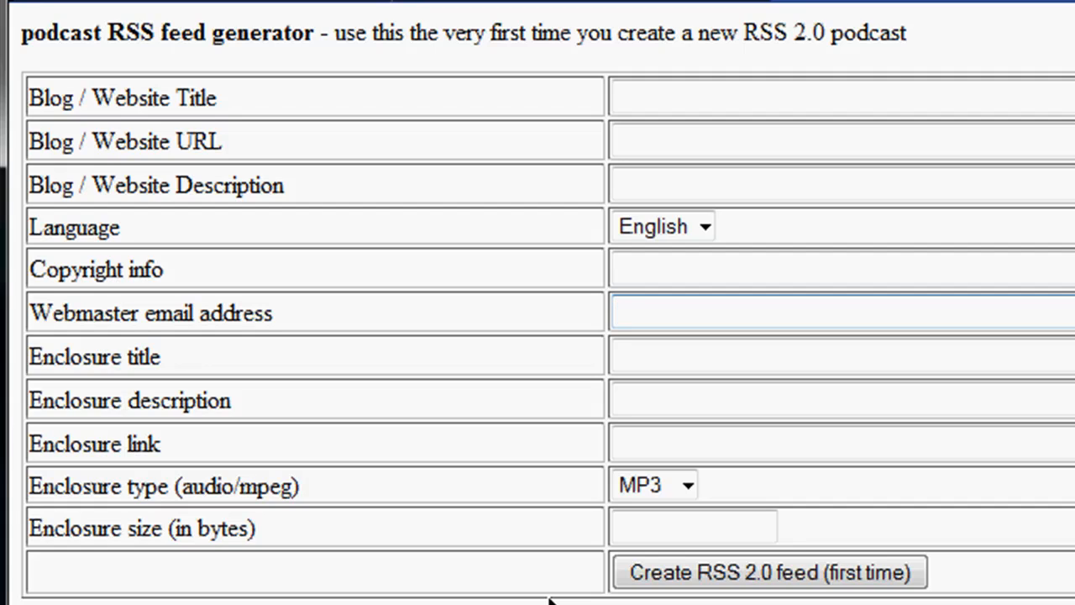
click(840, 311)
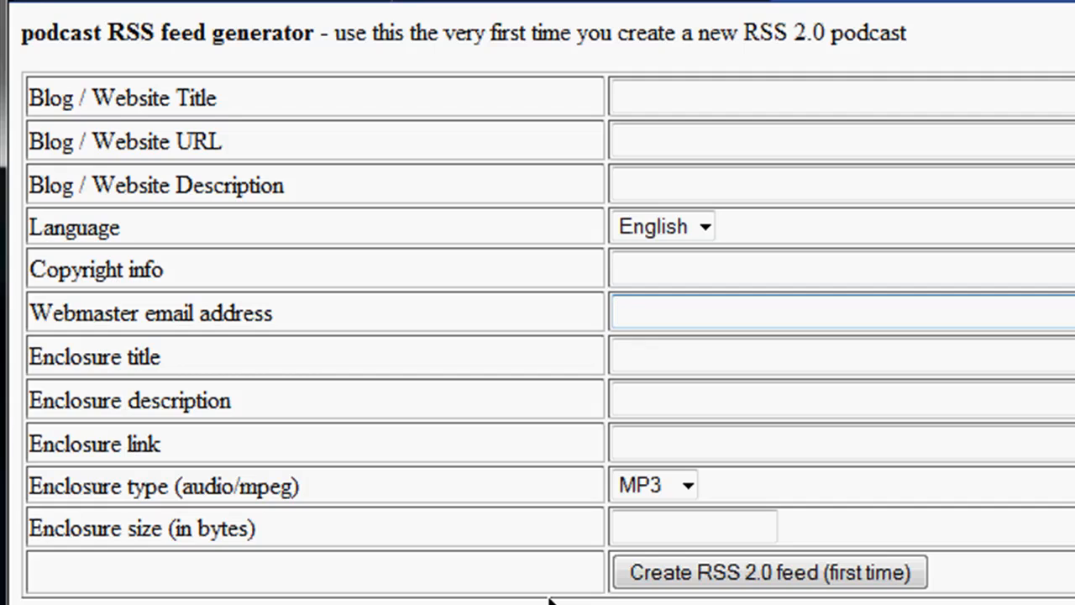
click(840, 311)
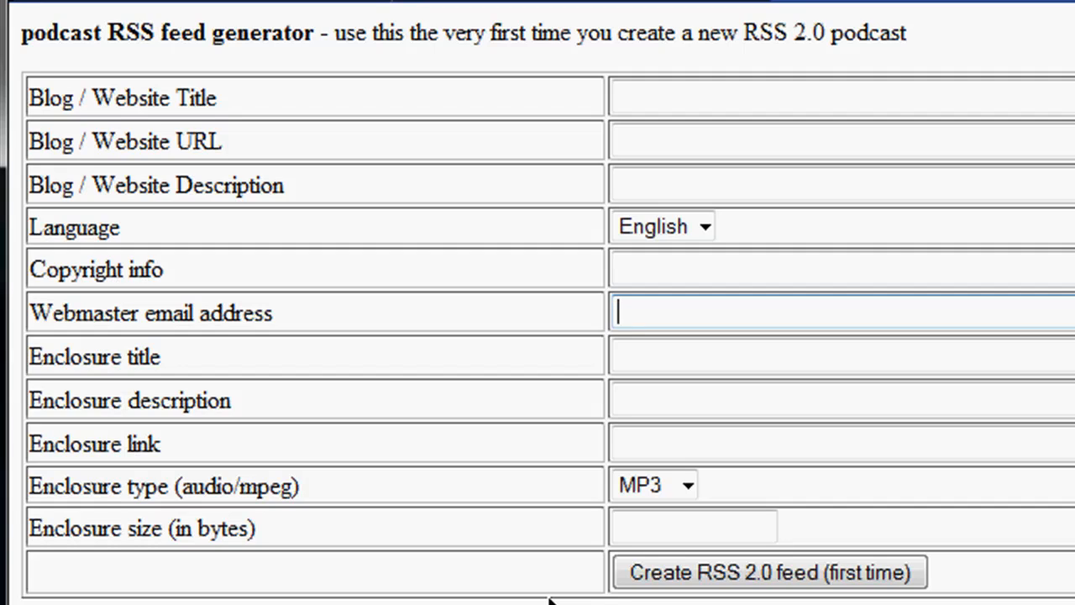
mouse_move(988, 217)
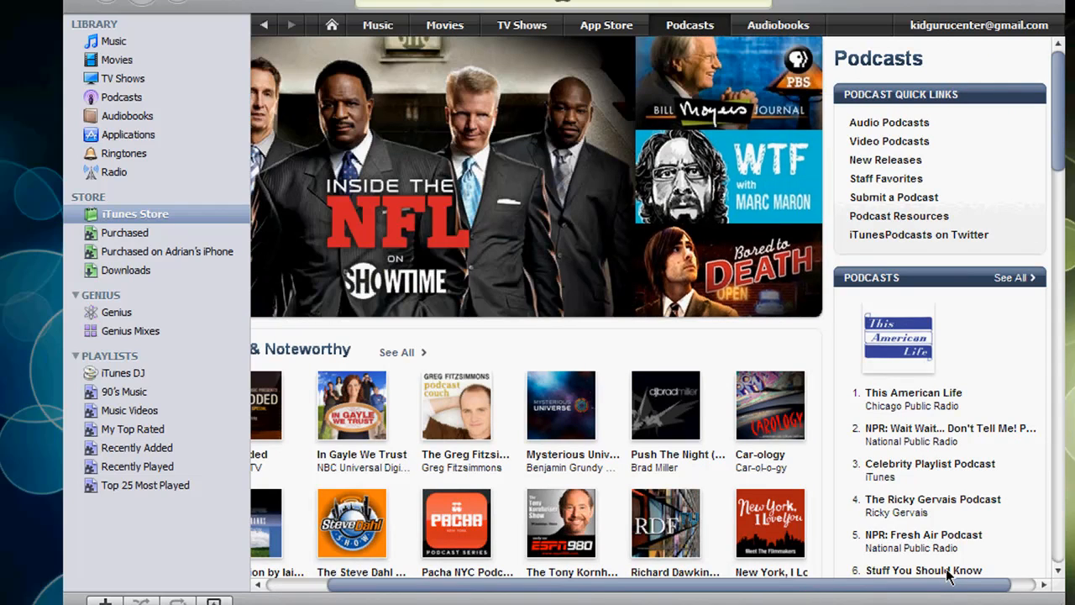
mouse_move(899, 215)
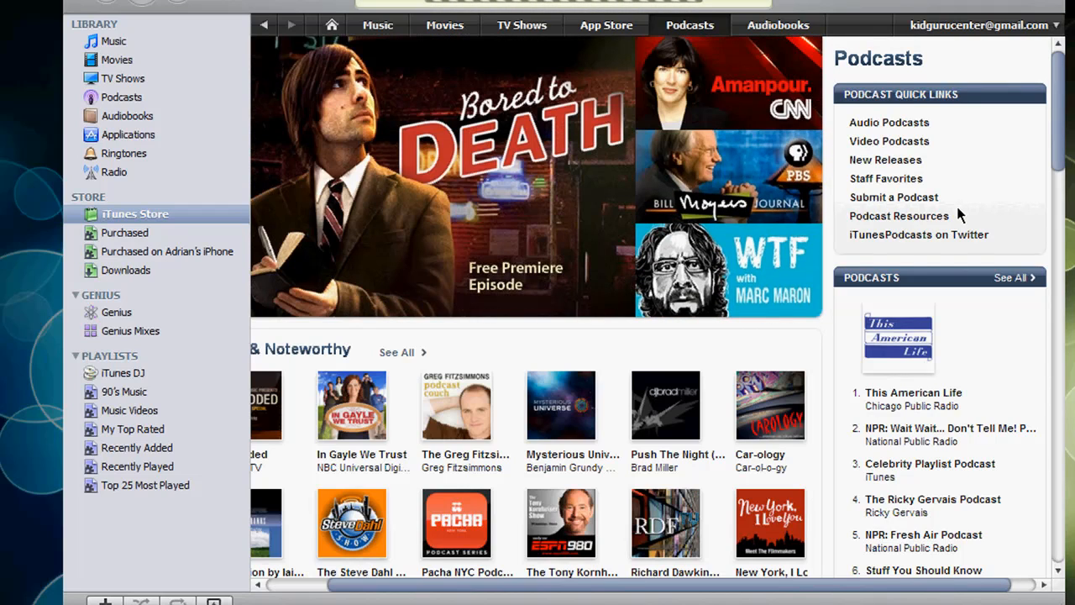
Open 'Submit a Podcast' under Podcast Quick Links on the iTunes Store Podcasts page.
click(894, 197)
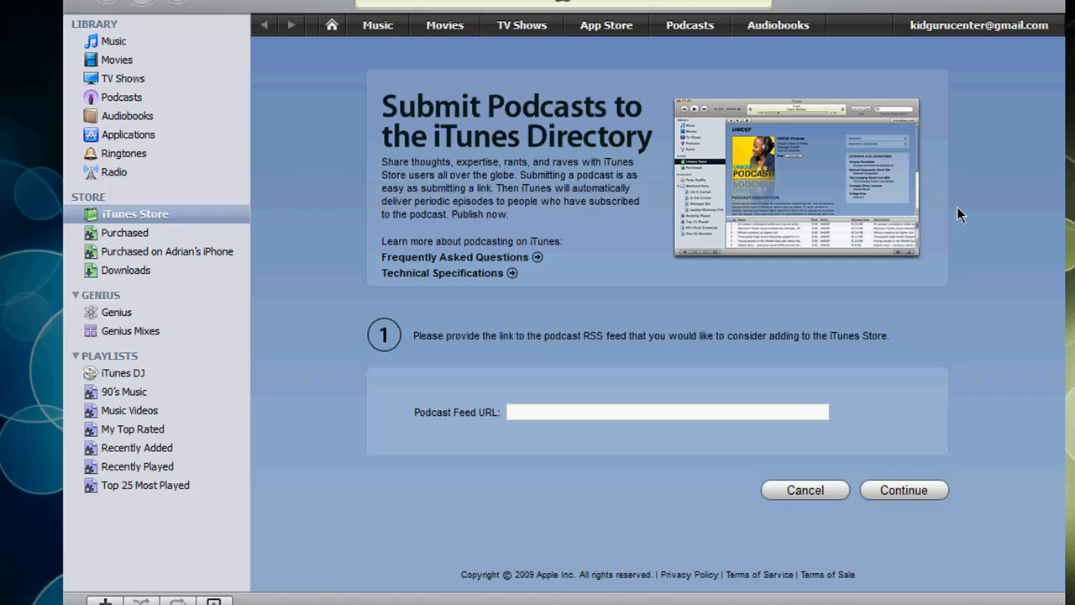
click(667, 411)
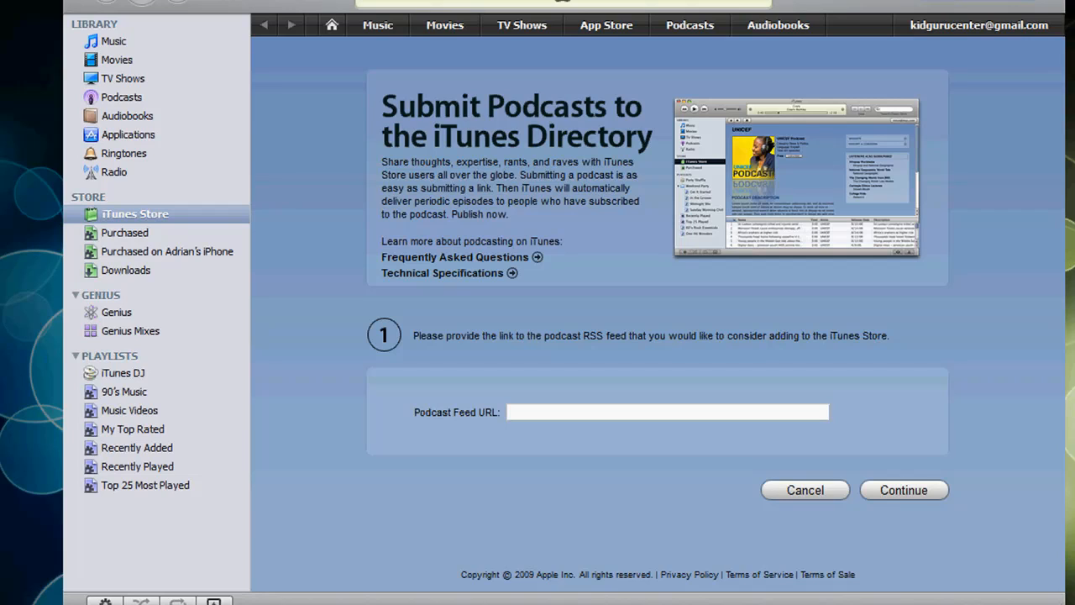
mouse_move(952, 62)
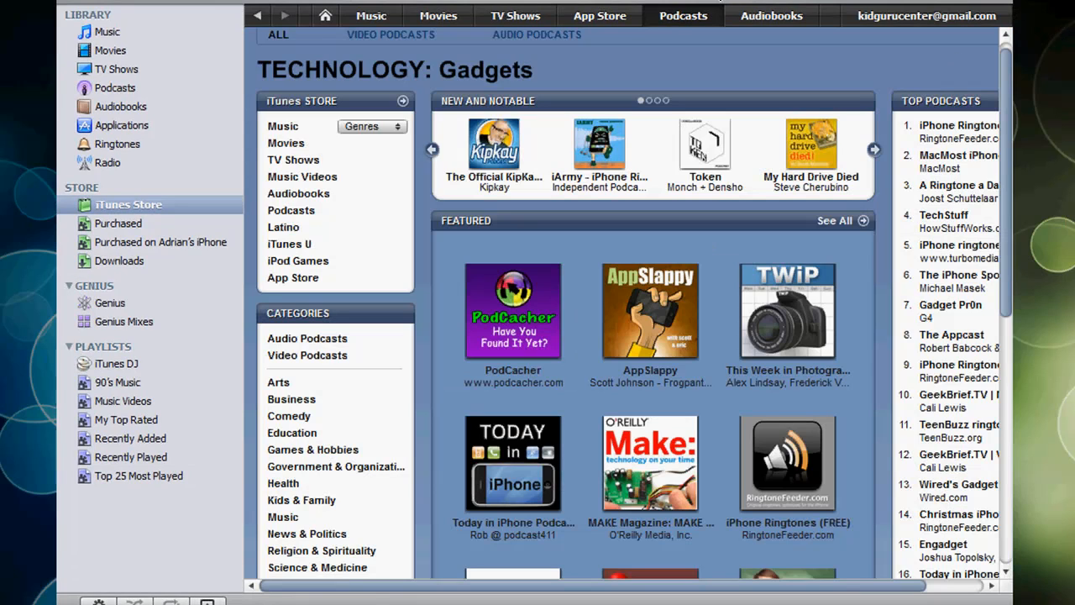
Scroll down the featured Technology: Gadgets podcast list in the iTunes Store.
scroll(down, 3)
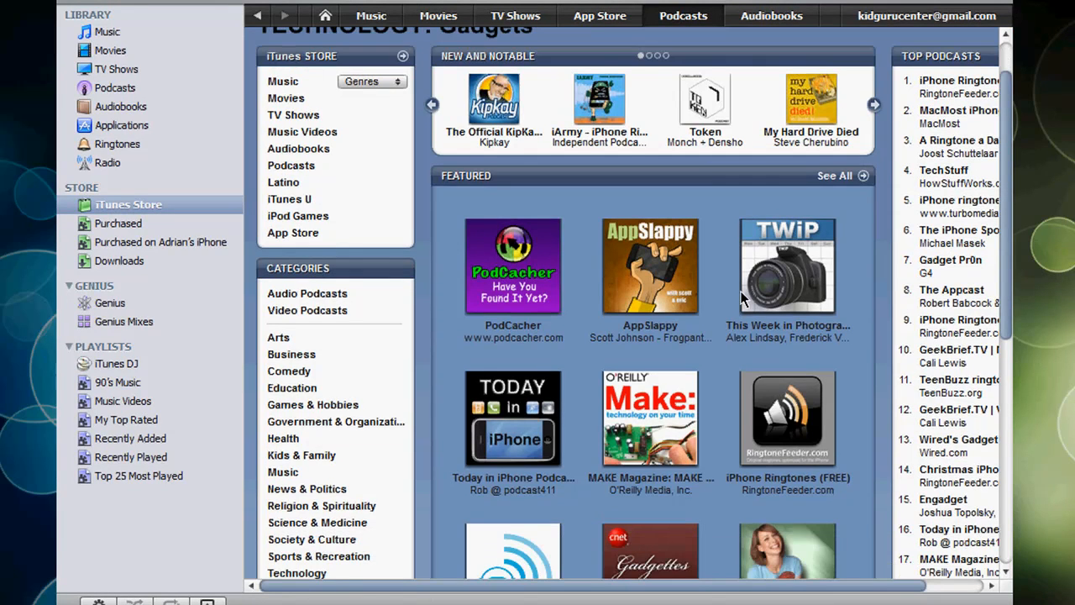
scroll(down, 3)
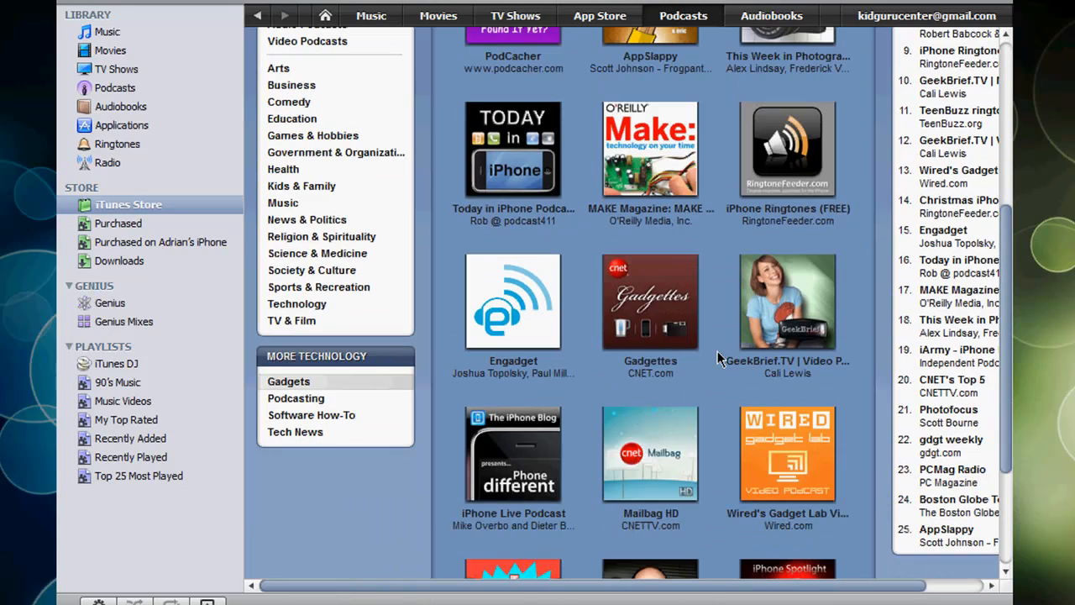
mouse_move(608, 84)
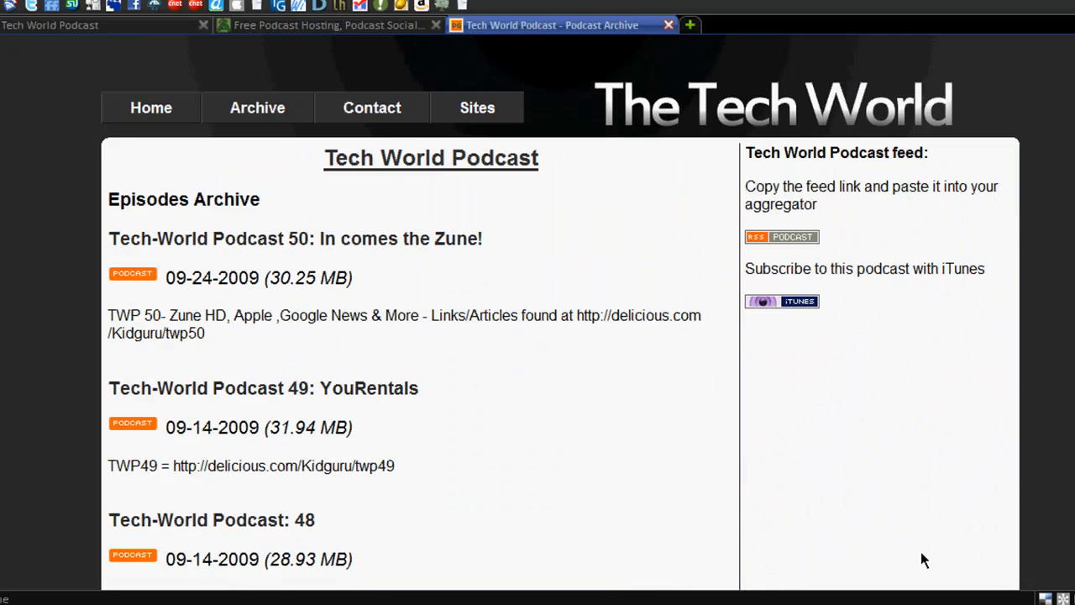
mouse_move(490, 47)
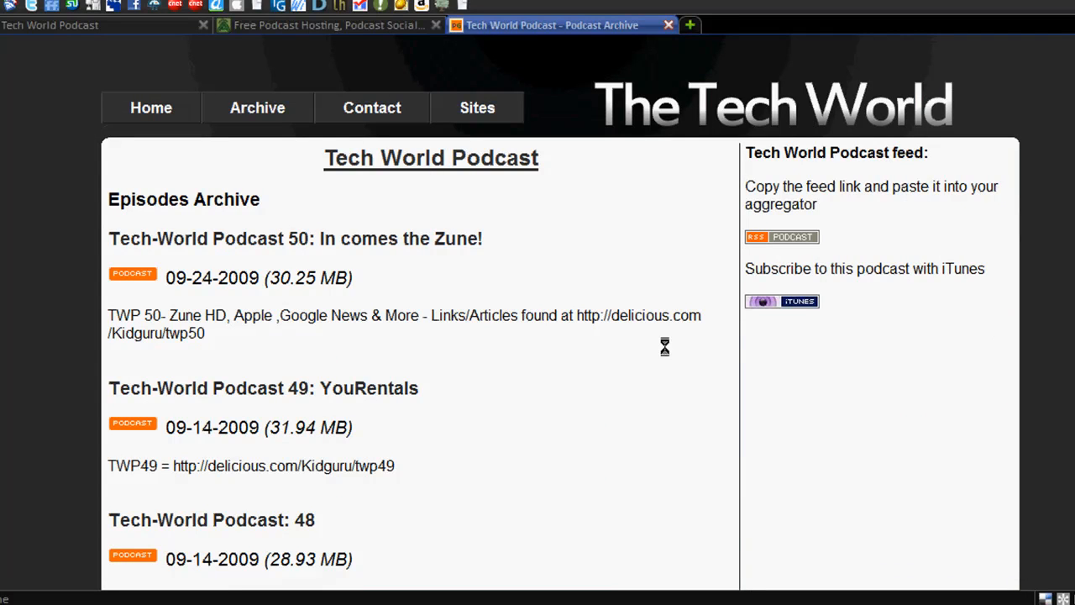
mouse_move(581, 464)
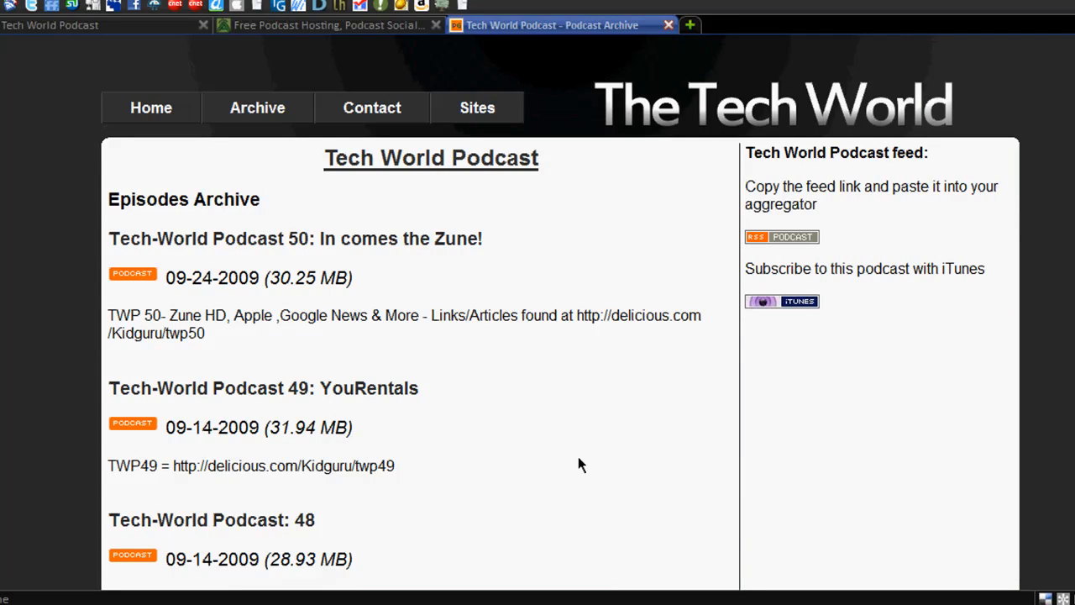
mouse_move(286, 250)
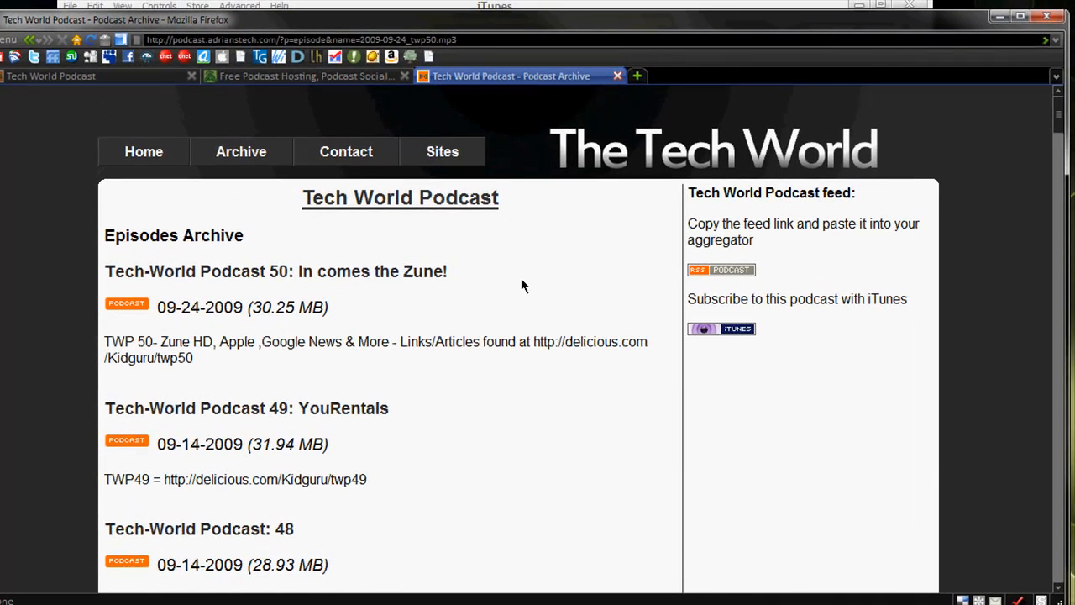
mouse_move(225, 301)
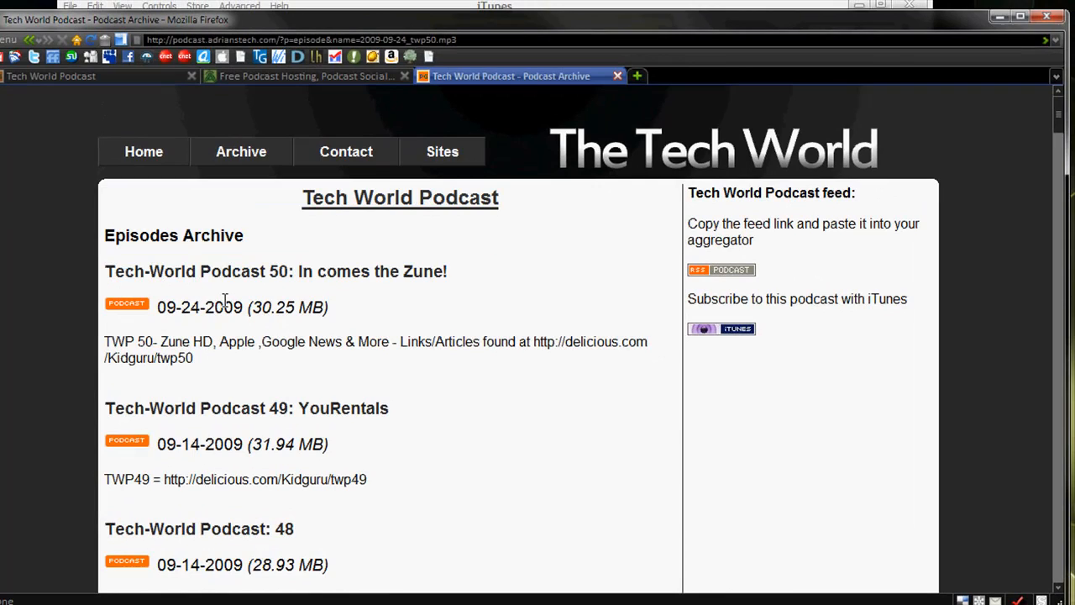